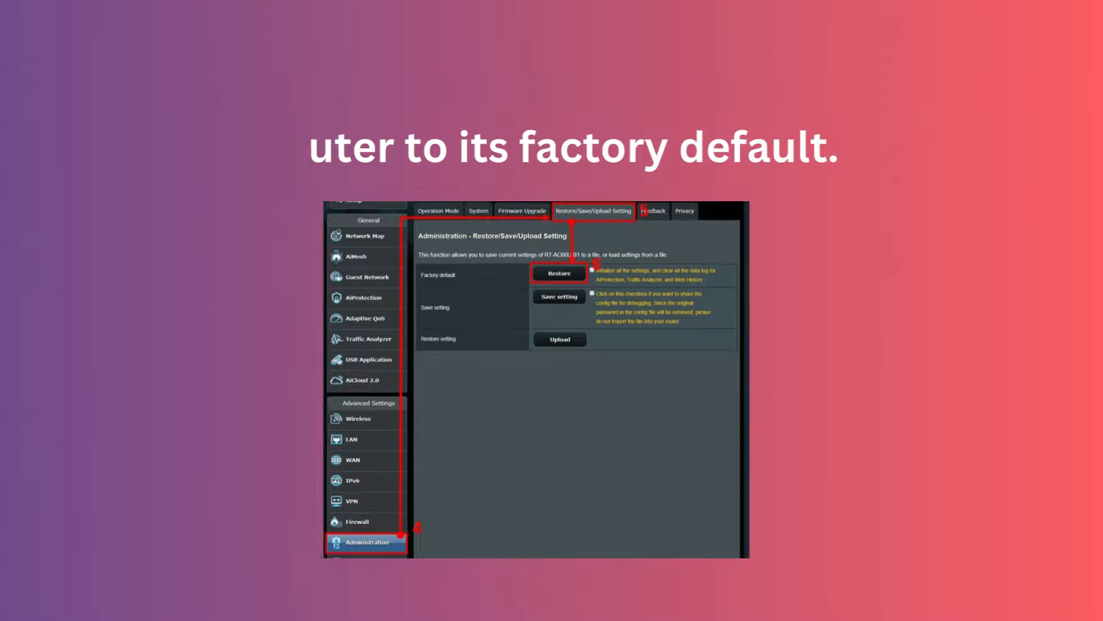
pyautogui.click(560, 274)
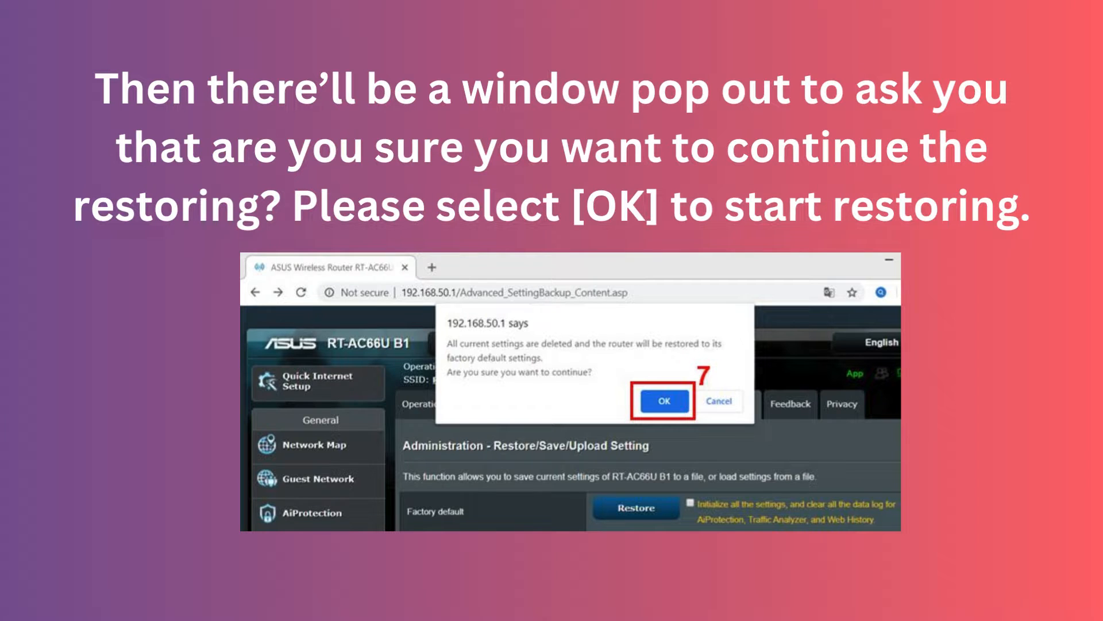
pyautogui.click(662, 401)
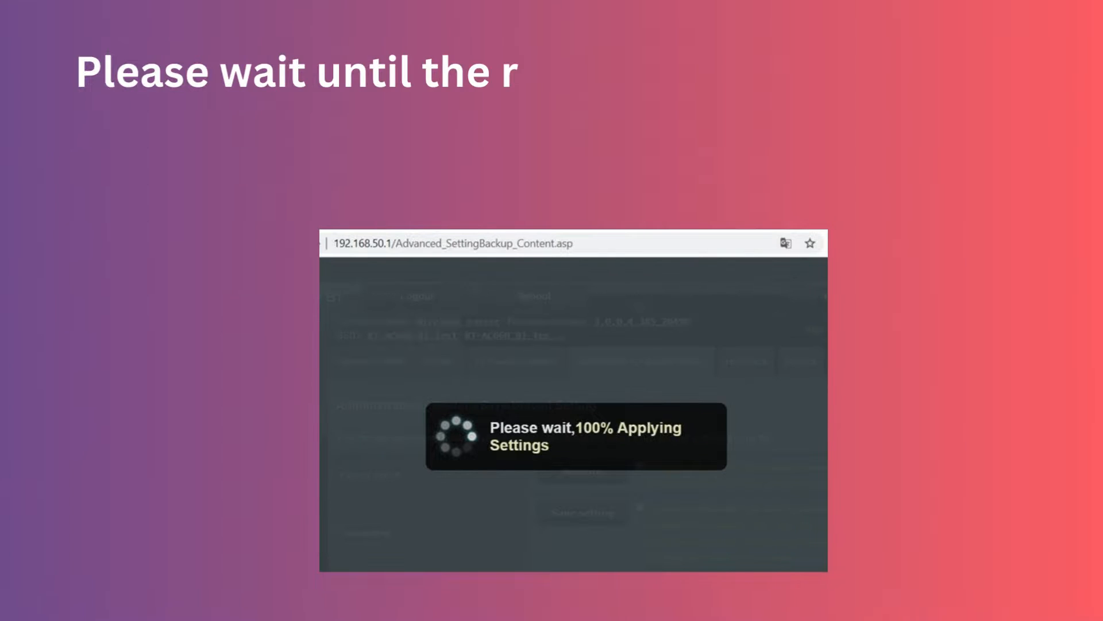